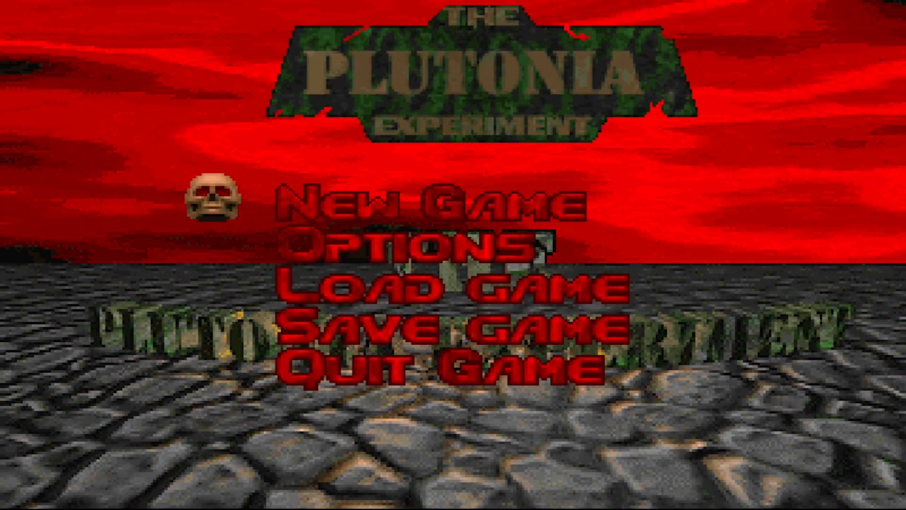
- Go to the ZDoom downloads page and locate the ZDoom v2.8.1 Windows download
left_click(436, 206)
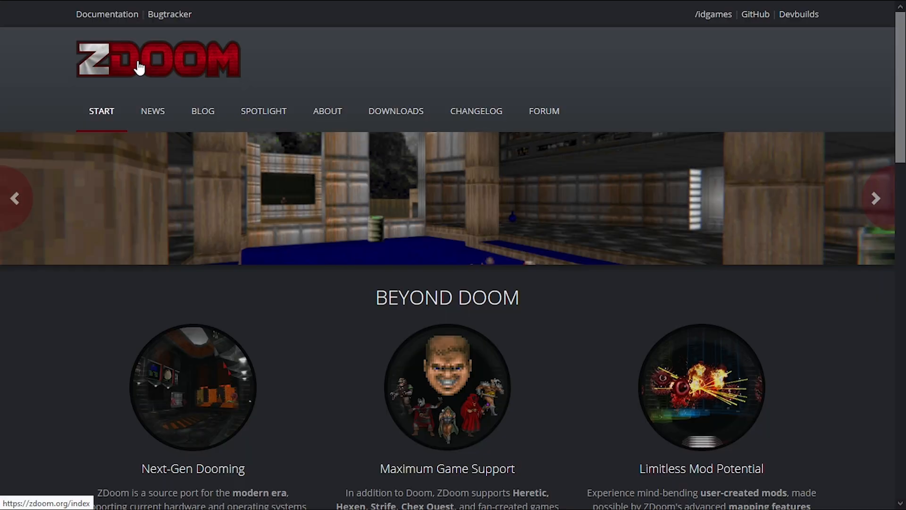
left_click(396, 111)
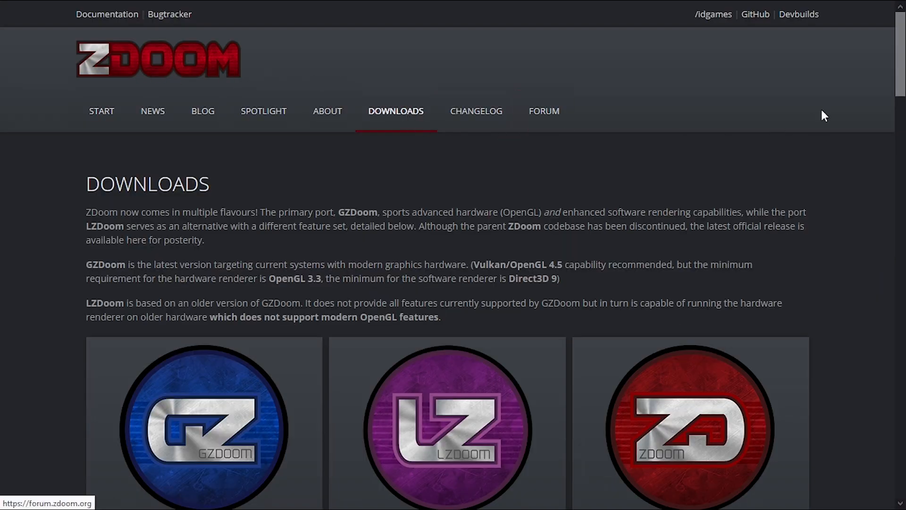
scroll("down", 3)
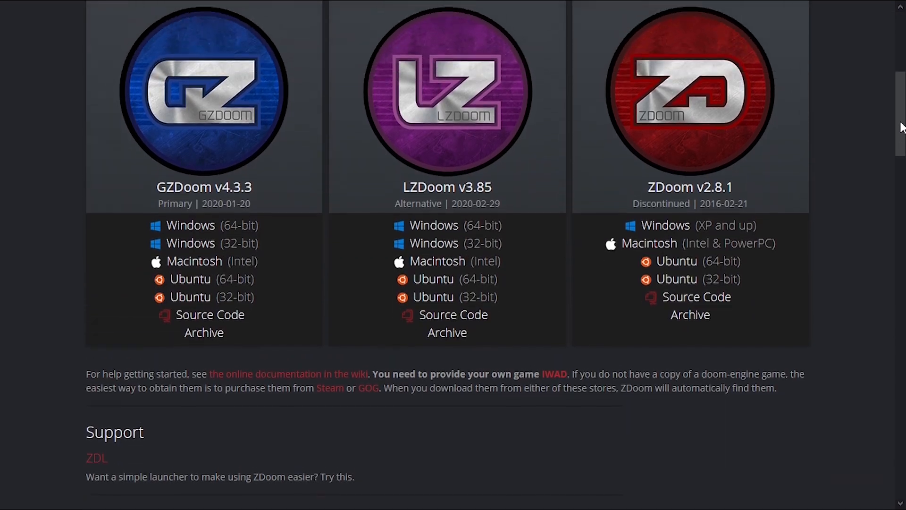
scroll("up", 3)
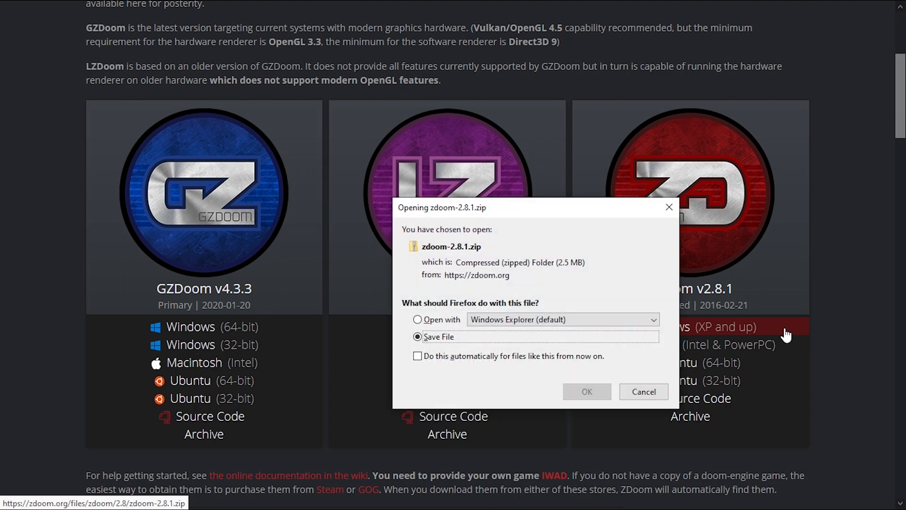
- Extract zdoom-2.8.1.zip in Downloads into a zdoom-2.8.1 folder via 7-Zip
left_click(14, 495)
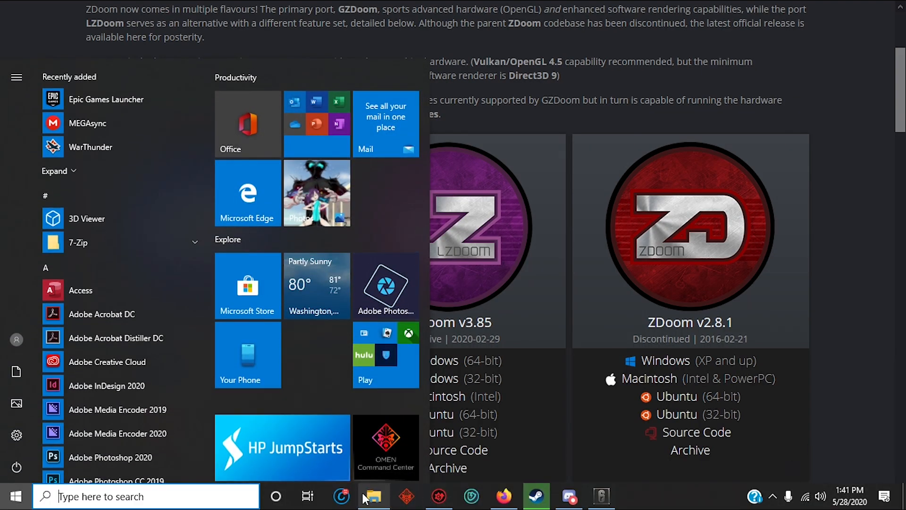
left_click(374, 495)
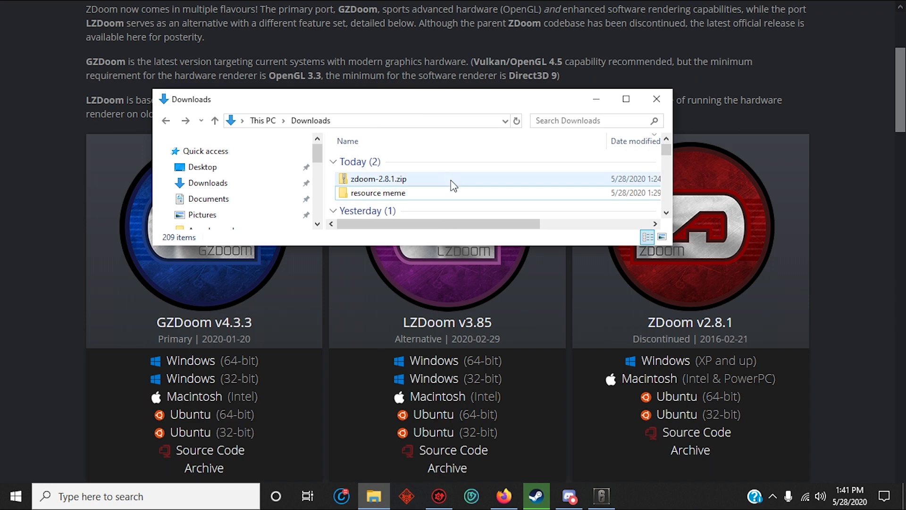
left_click(379, 178)
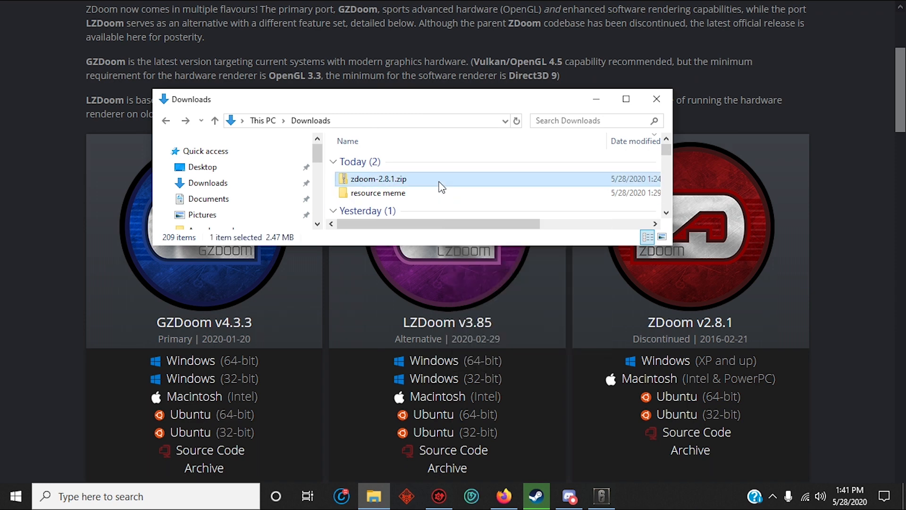
right_click(378, 178)
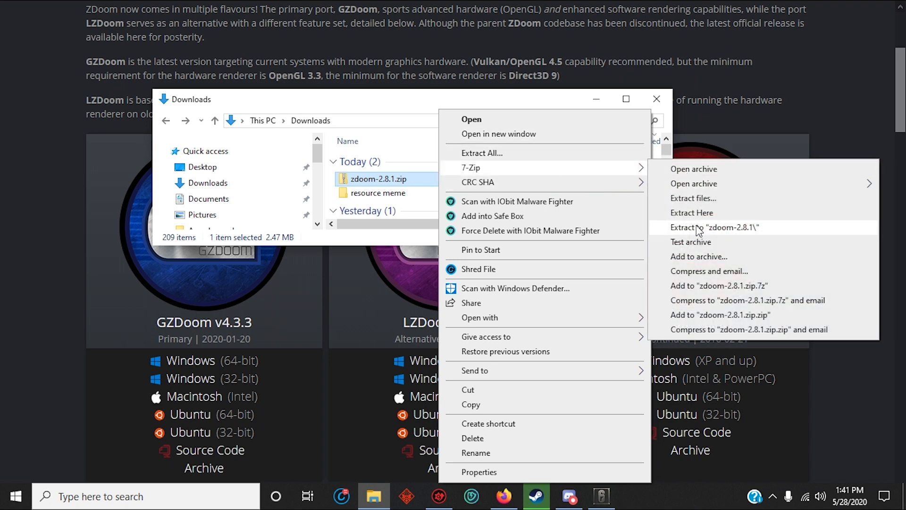
left_click(692, 212)
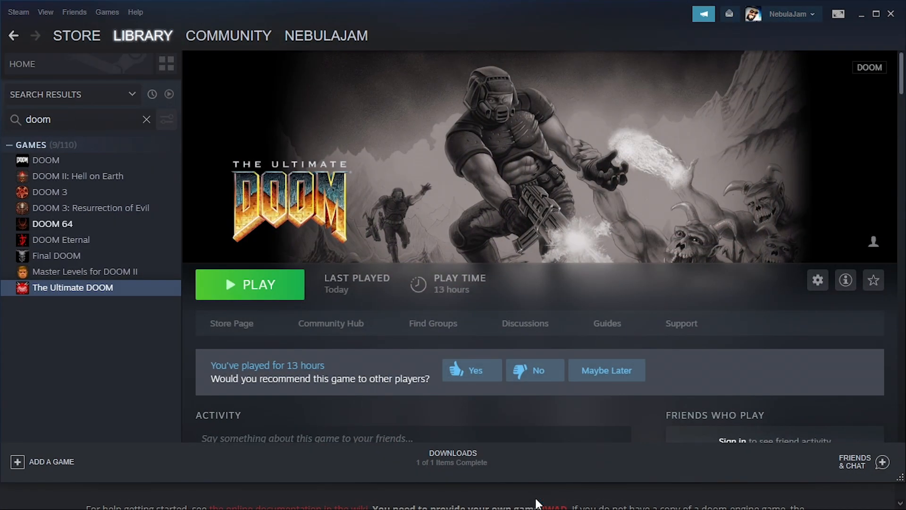
mouse_move(150, 287)
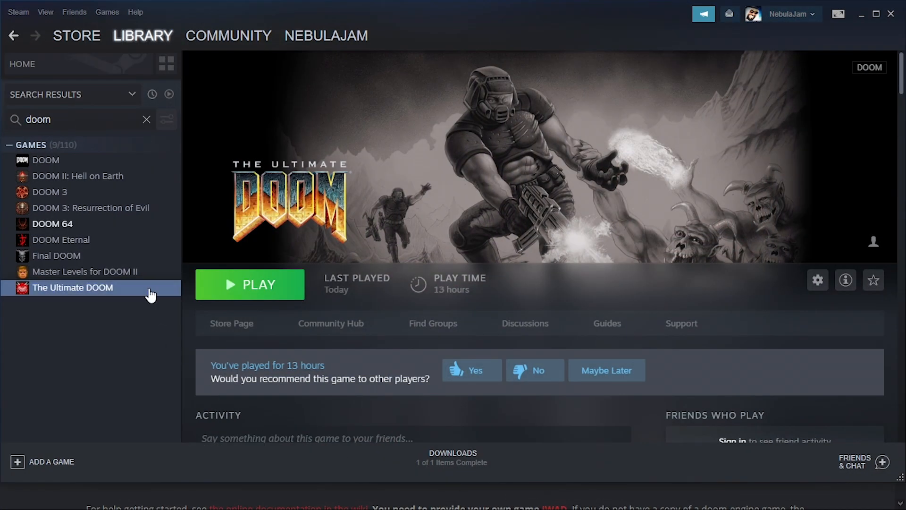
- Browse The Ultimate DOOM's local files through its Steam Properties
right_click(72, 287)
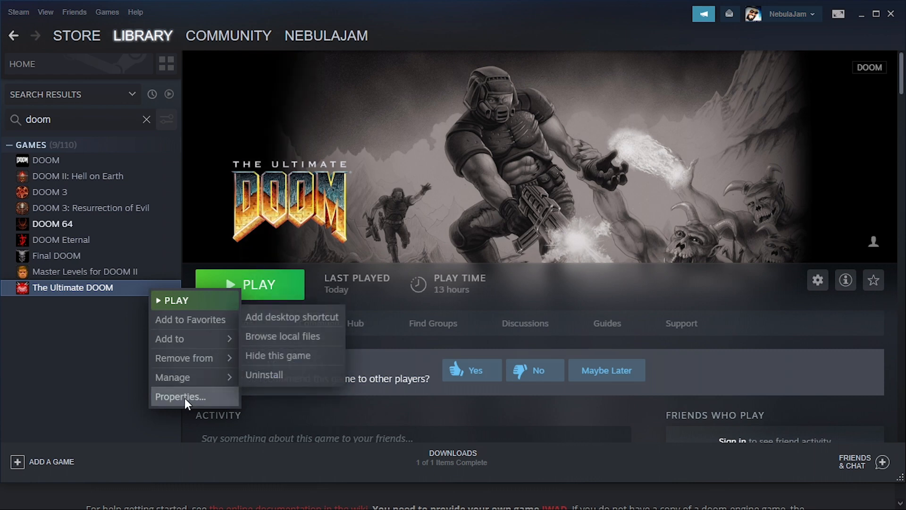
mouse_move(180, 395)
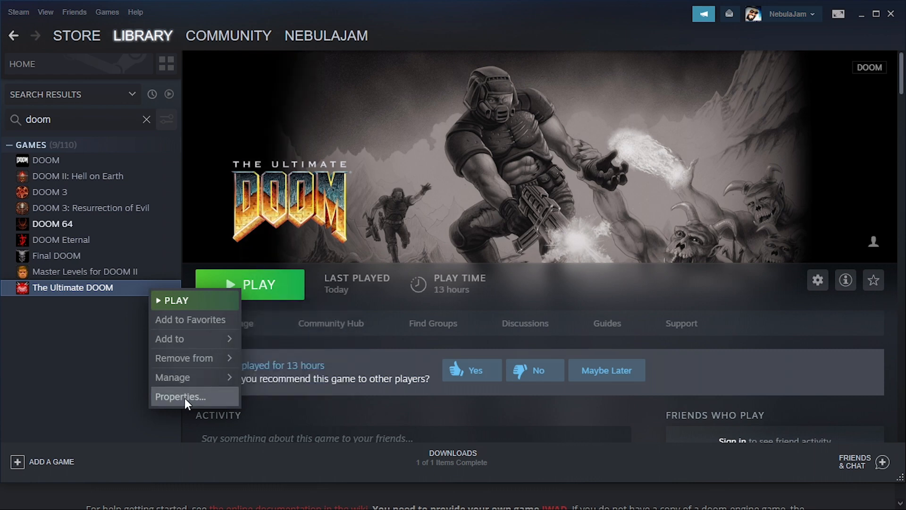
left_click(179, 396)
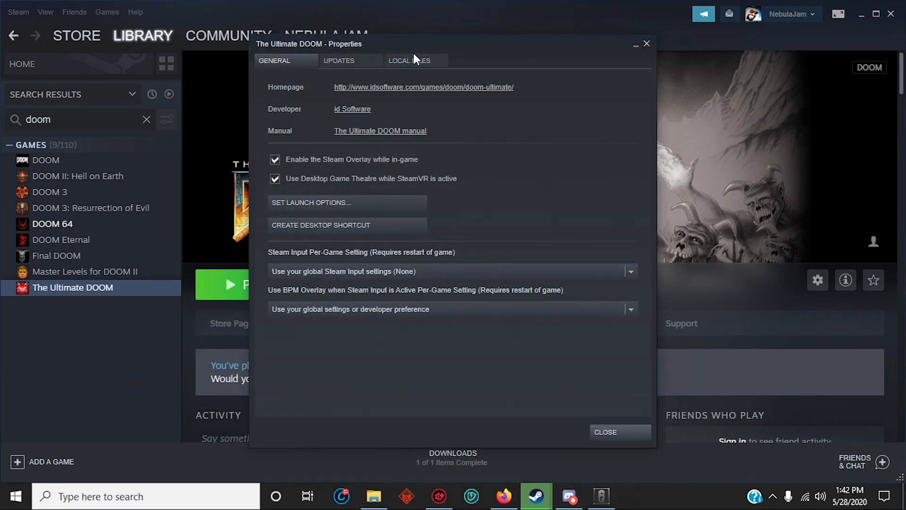
left_click(409, 60)
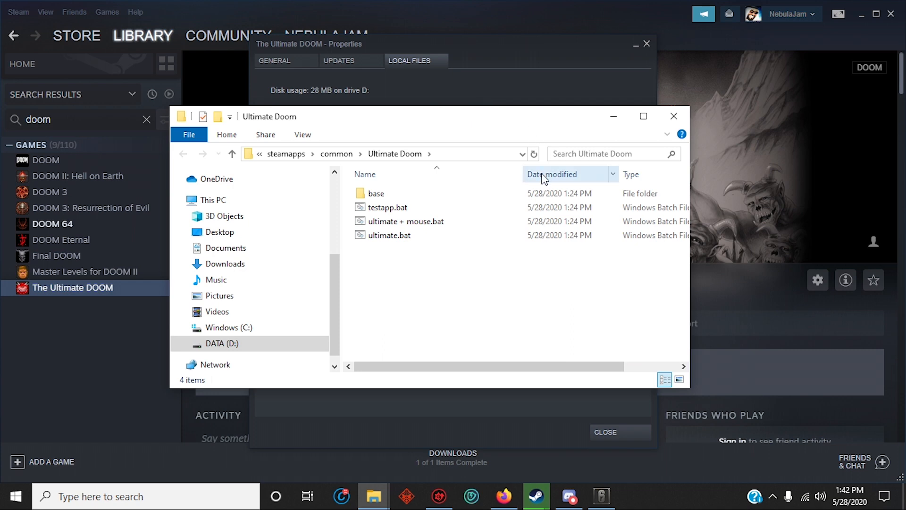
- Enter the base folder, locate dosbox.exe and maximize the window
double_click(376, 192)
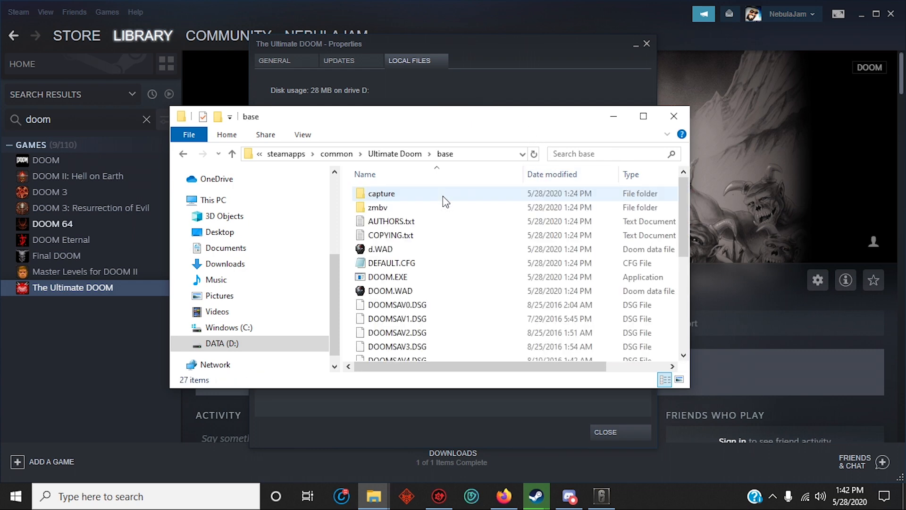
left_click(387, 276)
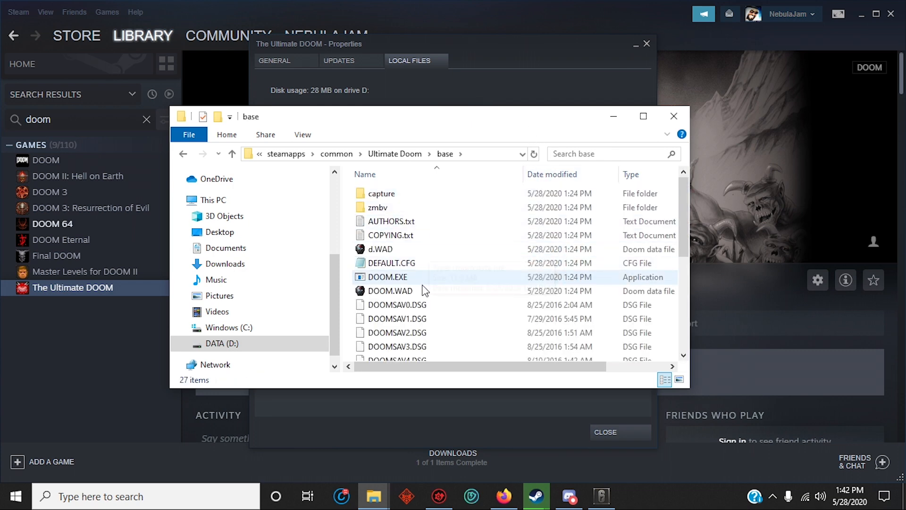
scroll("down", 3)
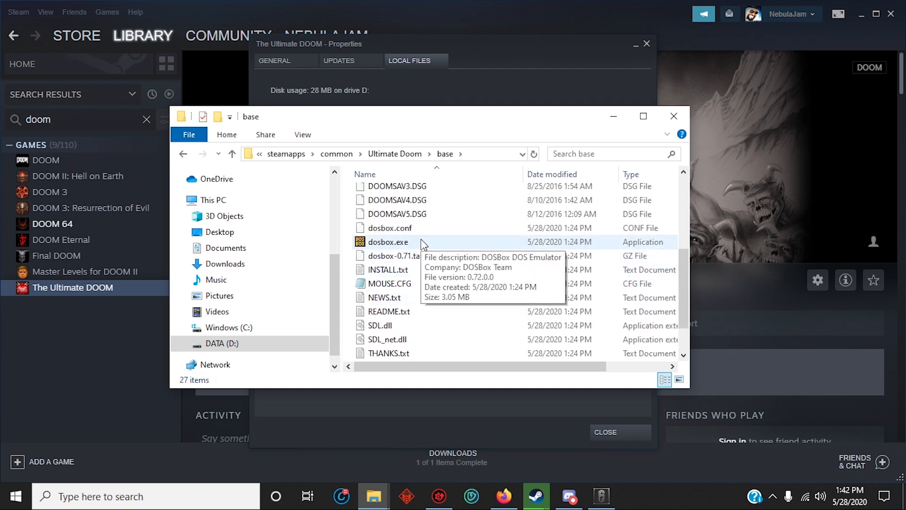
left_click(643, 116)
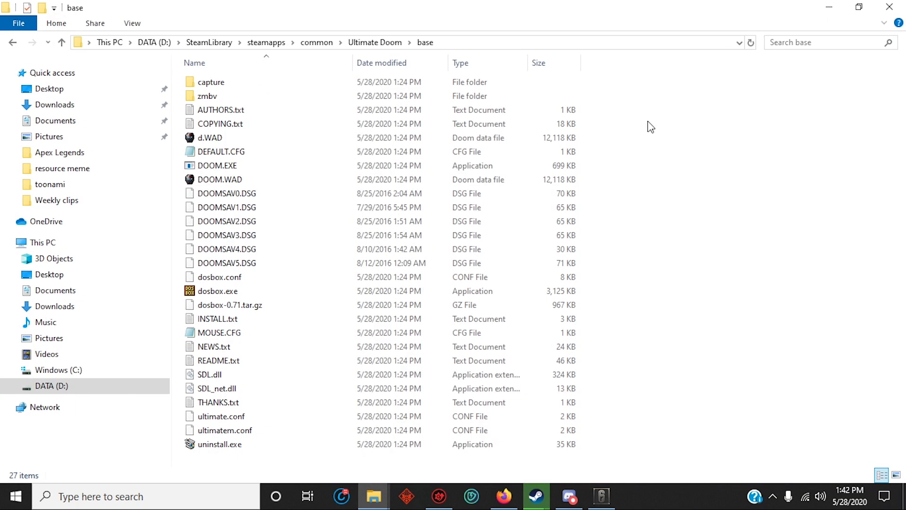
mouse_move(374, 496)
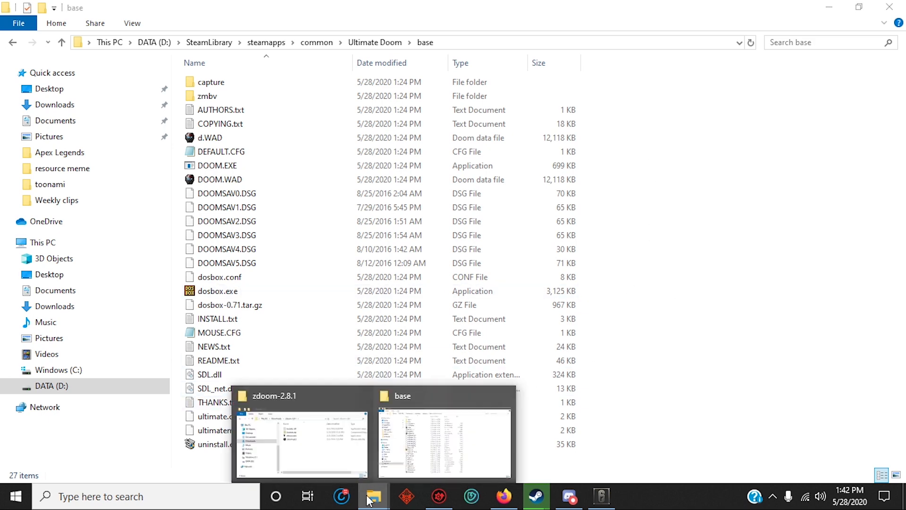
- Copy zdoom.exe, zdoom.pk3, fmodex.dll and licenses.zip into the base folder
left_click(300, 433)
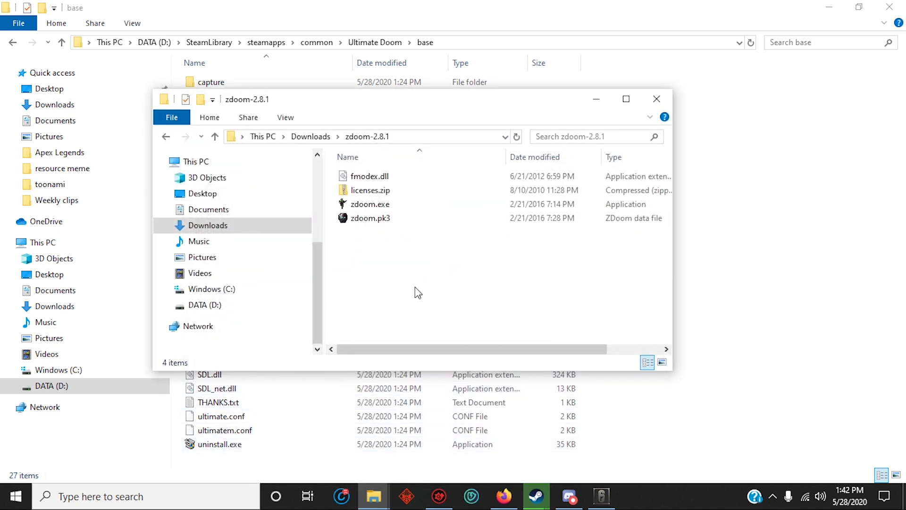
key("ctrl+a")
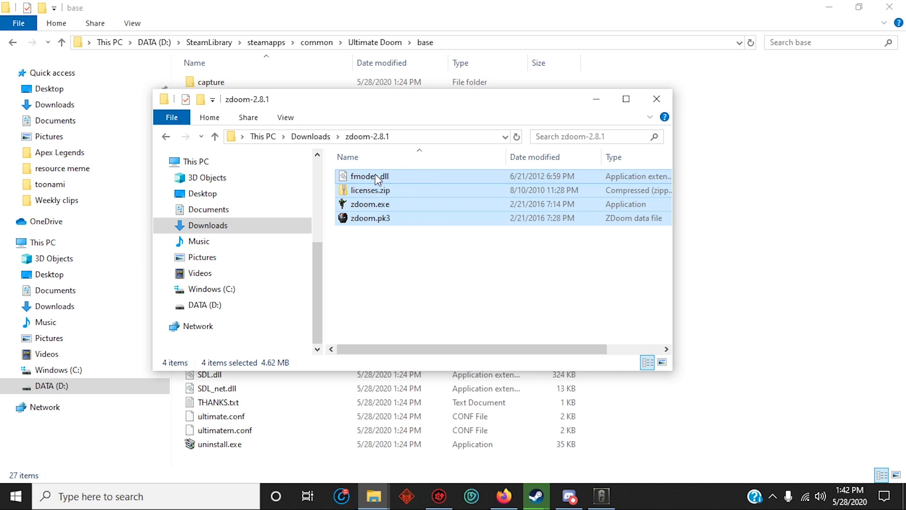
mouse_move(508, 185)
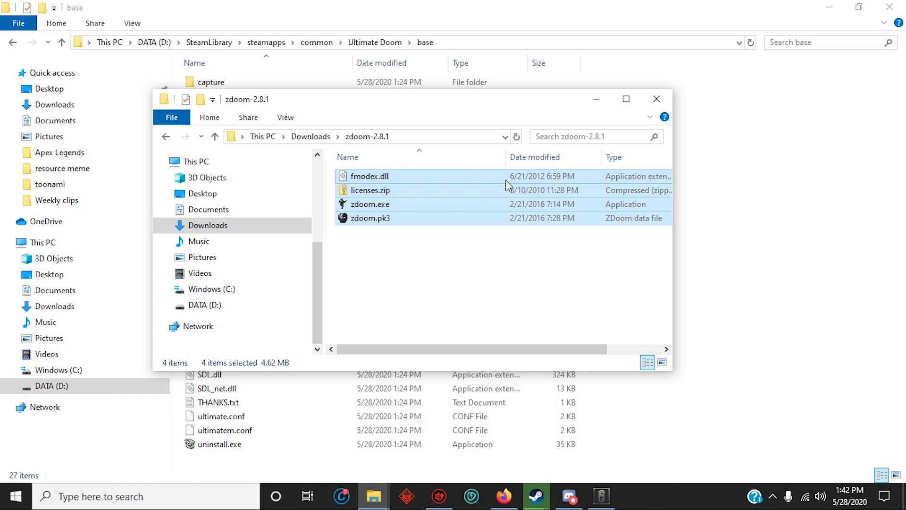
left_click(656, 100)
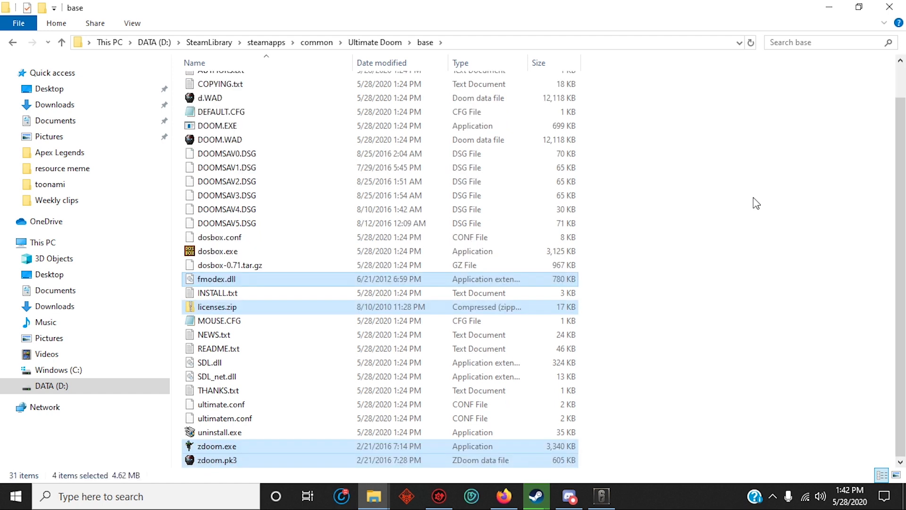
left_click(757, 248)
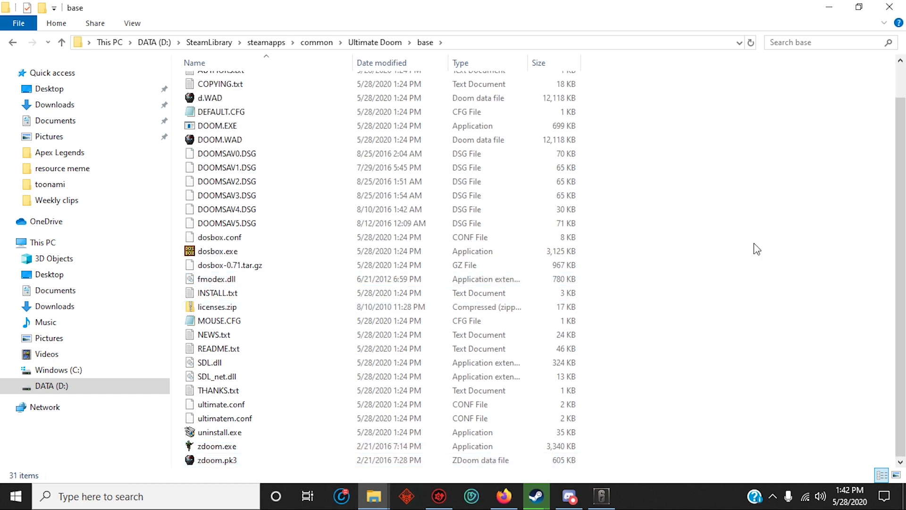
left_click(217, 251)
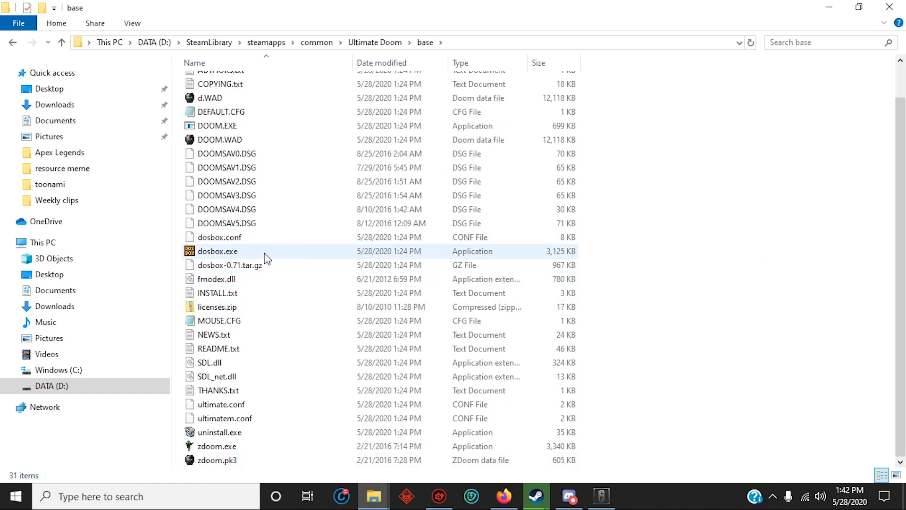
- Rename the original dosbox.exe to 'suckdick' to move it out of the way
right_click(266, 257)
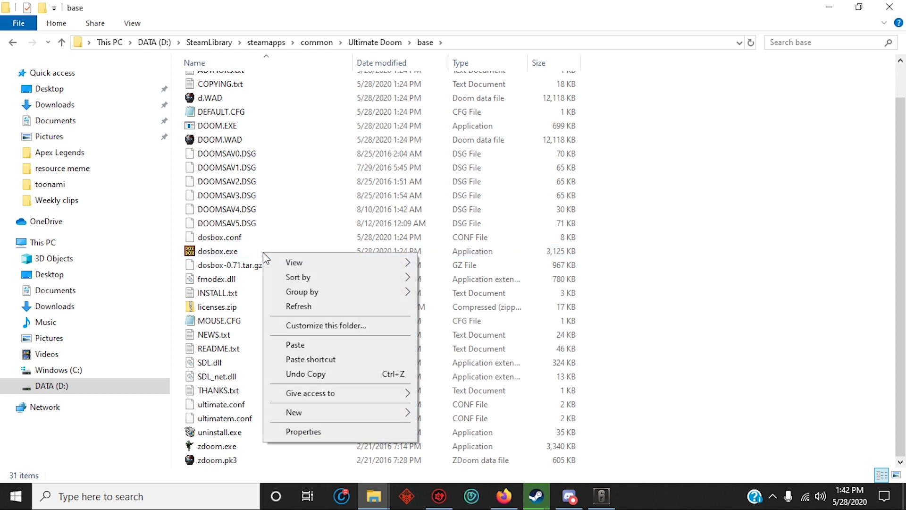
right_click(217, 251)
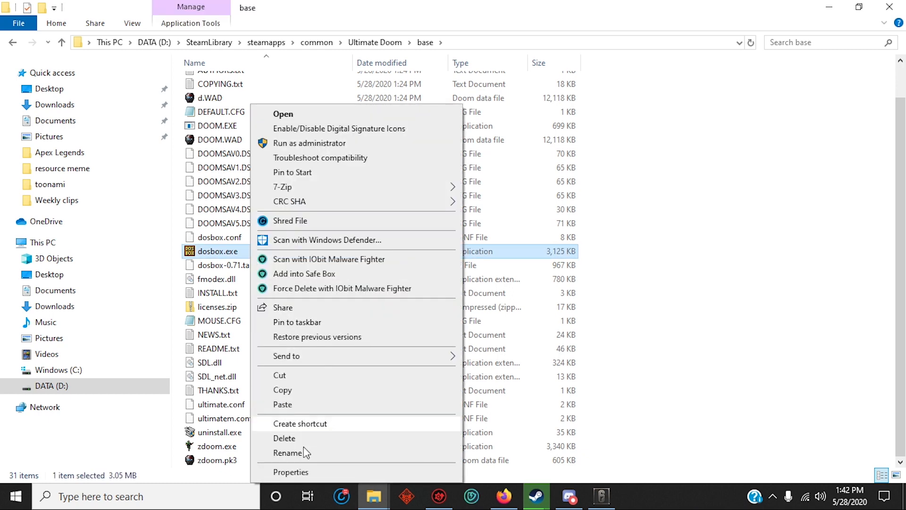
left_click(288, 452)
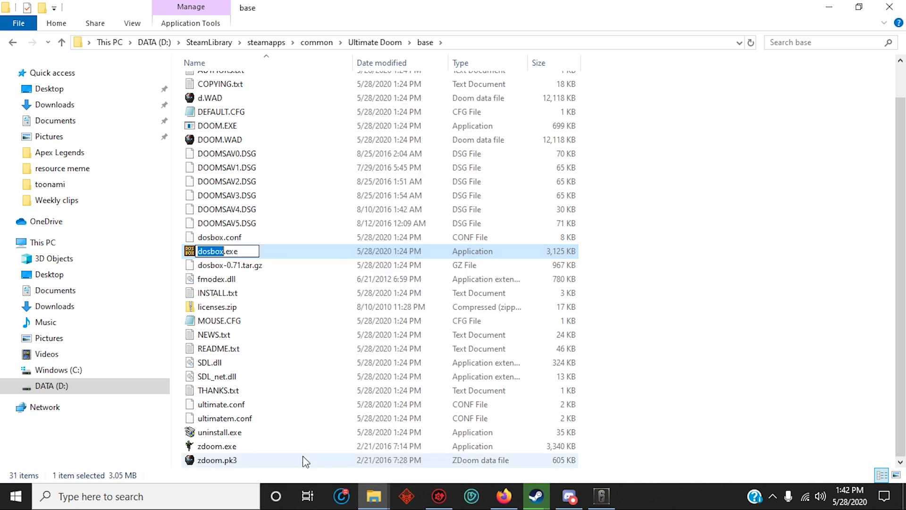
type("suckdick")
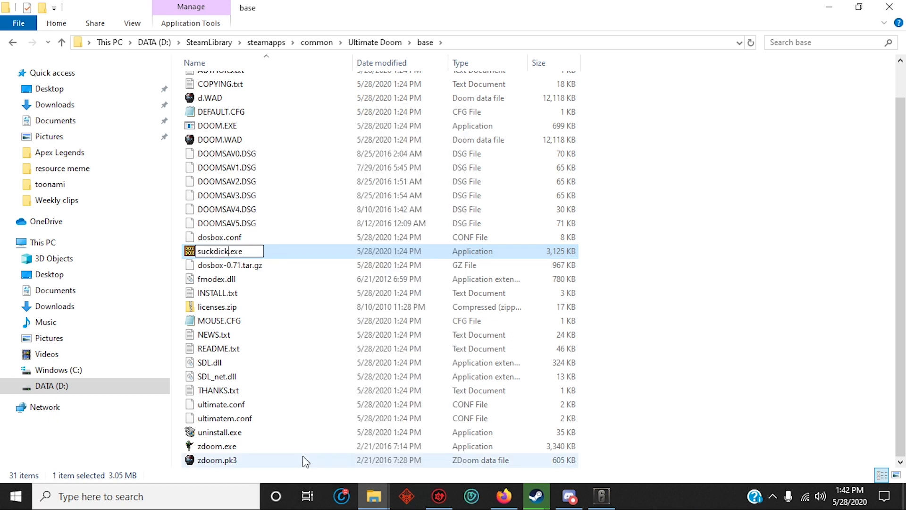
key("Return")
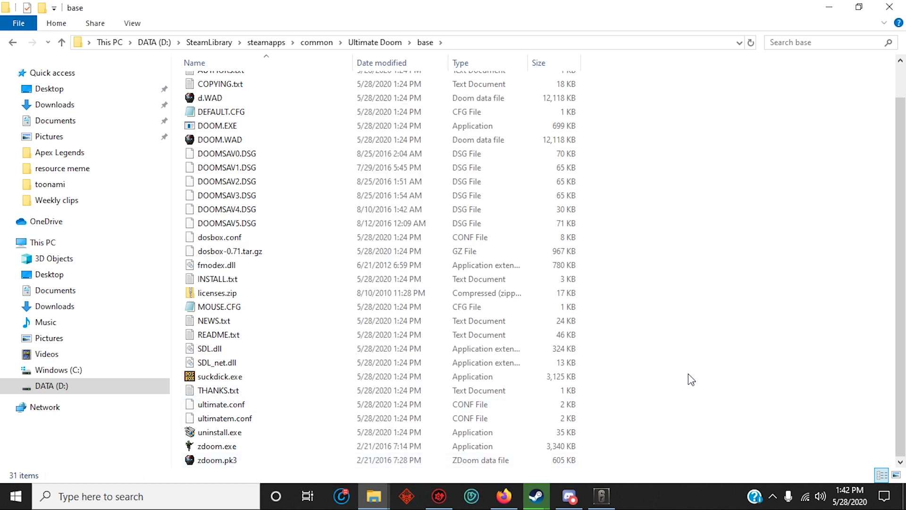
- Rename zdoom.exe to dosbox.exe so Steam launches ZDoom
left_click(217, 446)
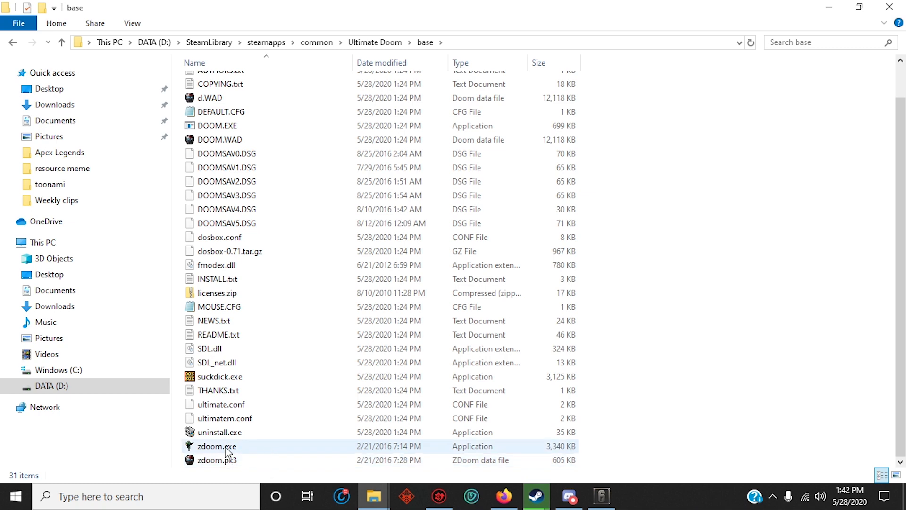
right_click(217, 445)
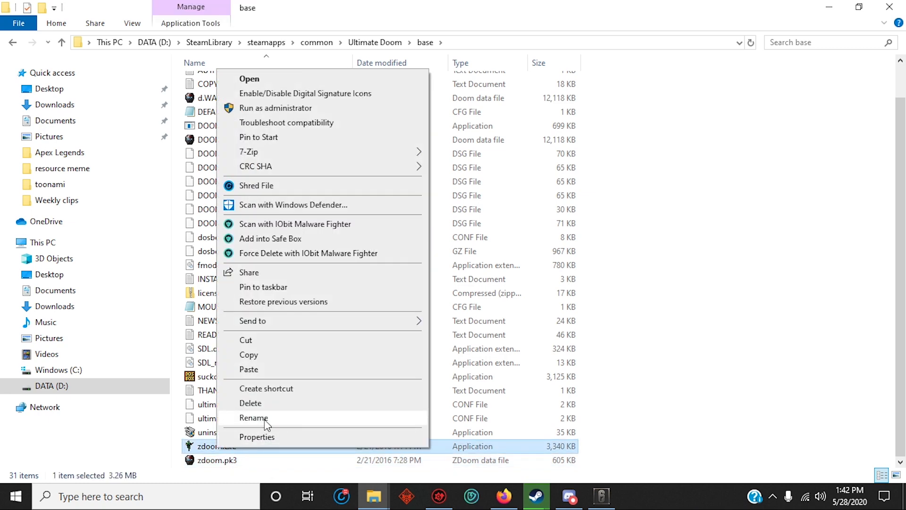
left_click(254, 418)
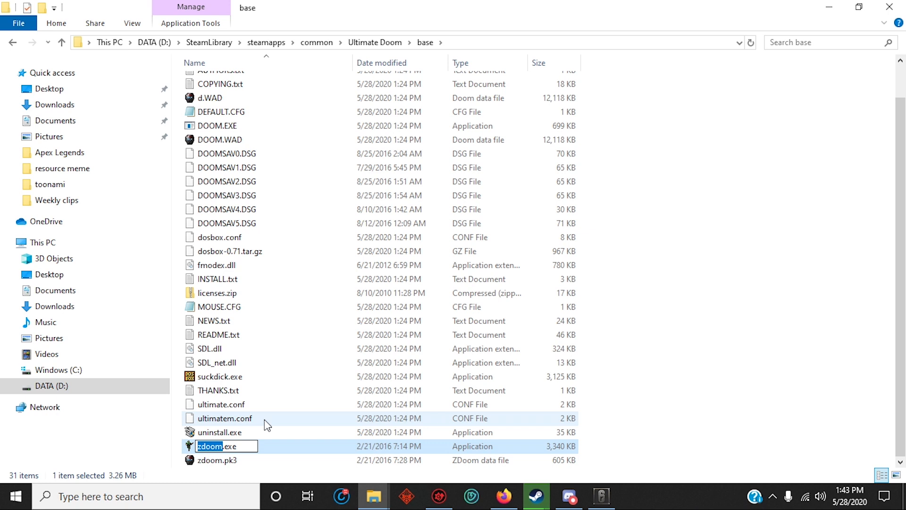
type("do")
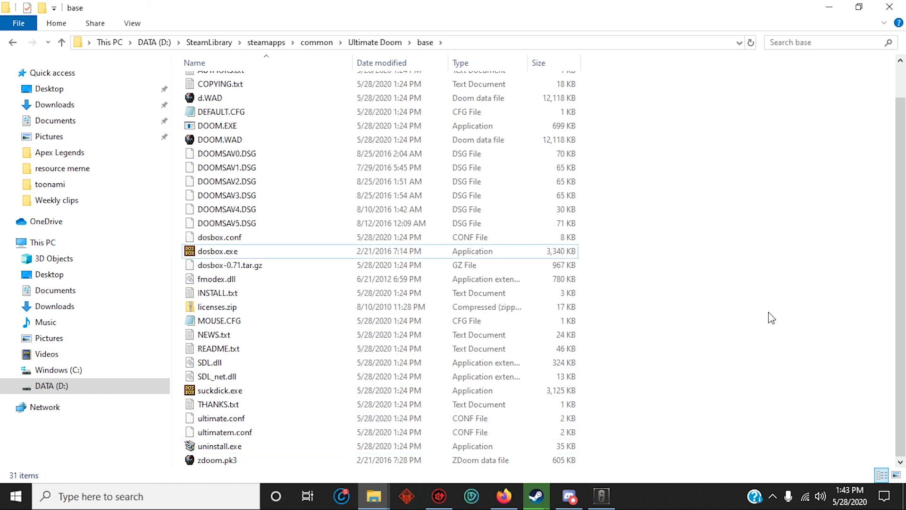
mouse_move(534, 495)
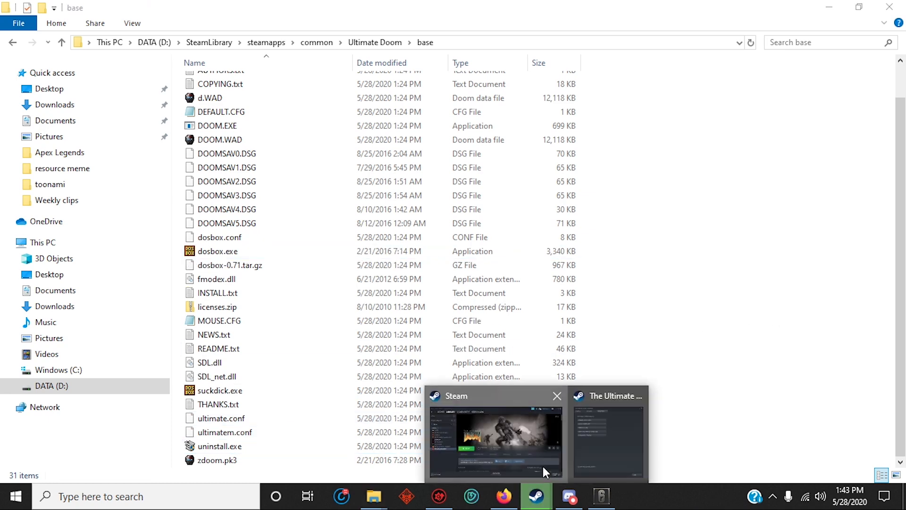
- Launch The Ultimate DOOM from the Steam library with the standard Play option
left_click(493, 439)
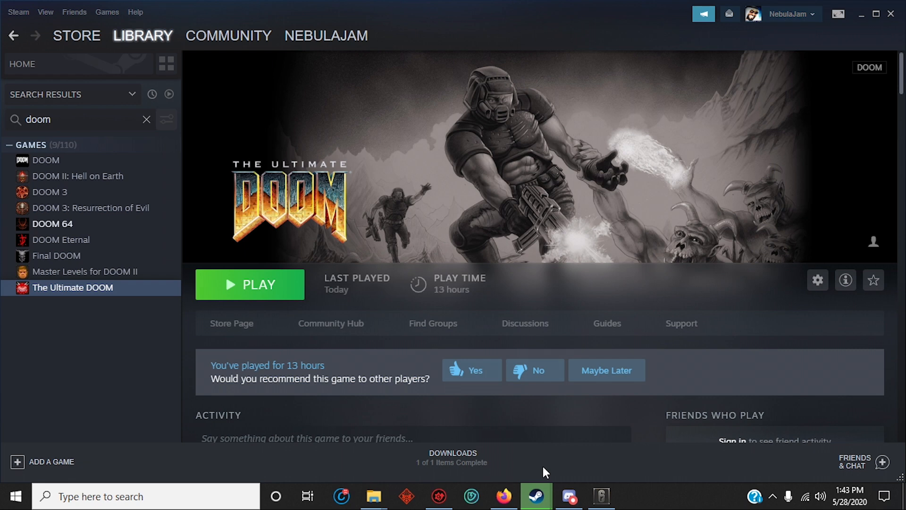
left_click(249, 284)
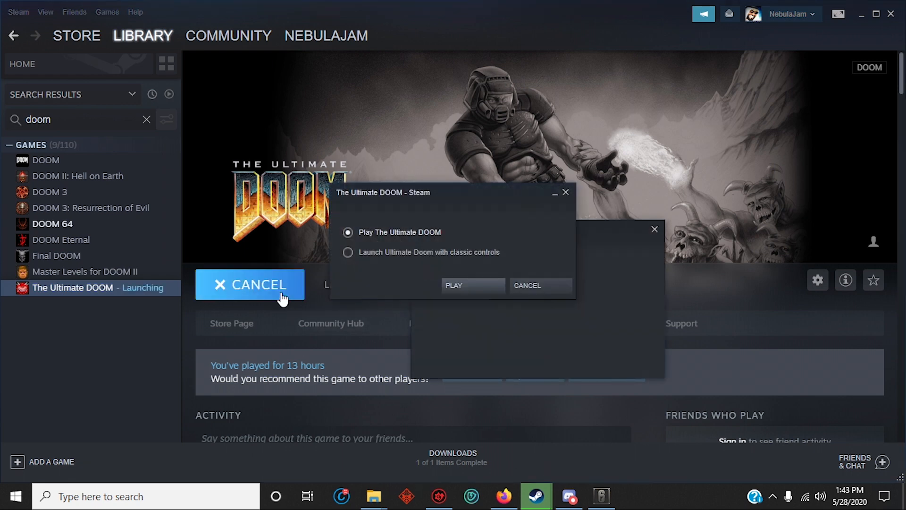
mouse_move(449, 267)
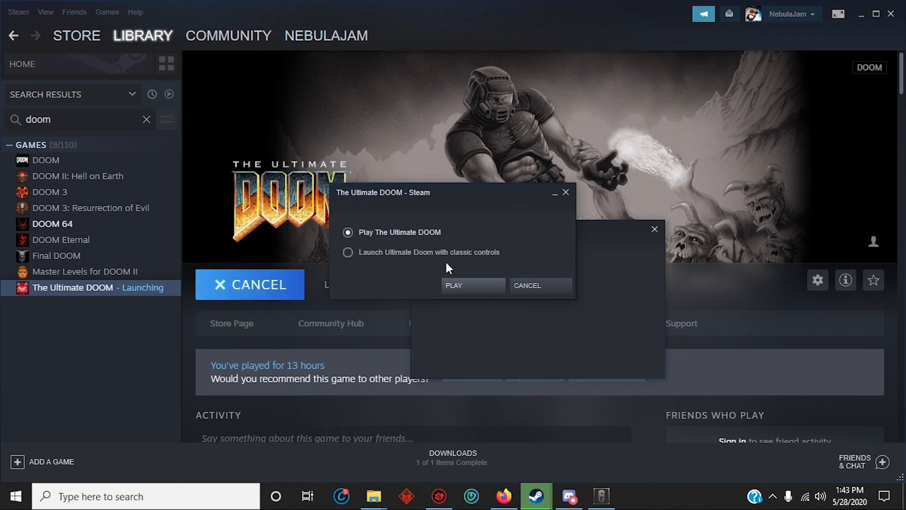
left_click(472, 285)
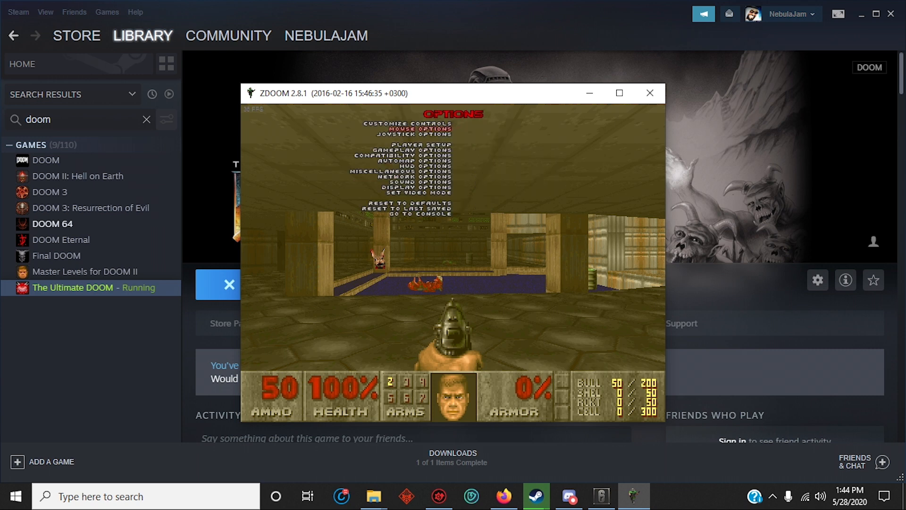
- Enter Customize Controls from ZDoom's Options menu
left_click(402, 123)
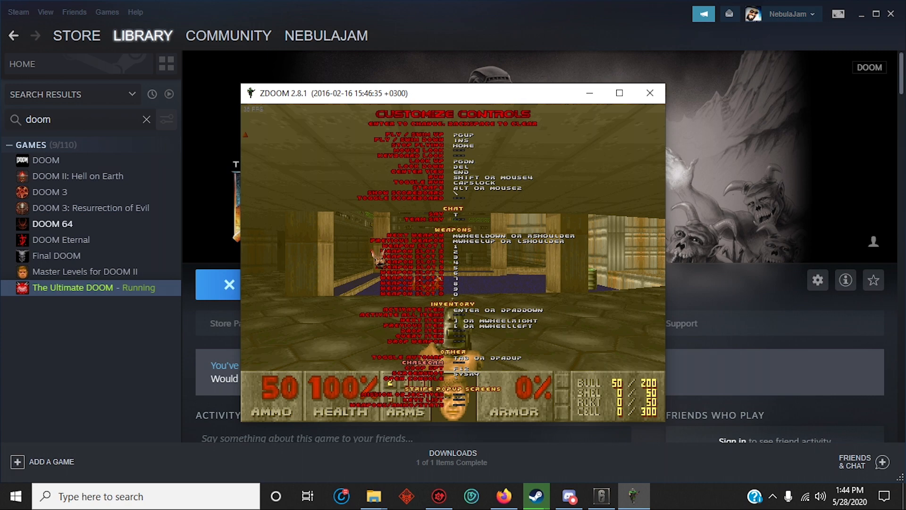